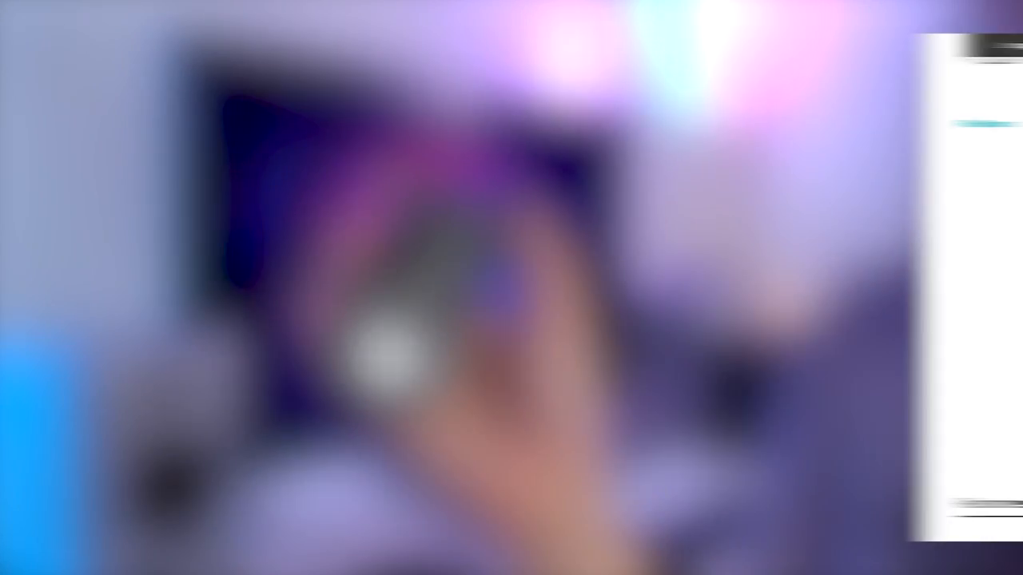
Step: Show the Full Specs table for mouse model 37991, covering sensor, DPI presets, switches, cable and weight
click(197, 45)
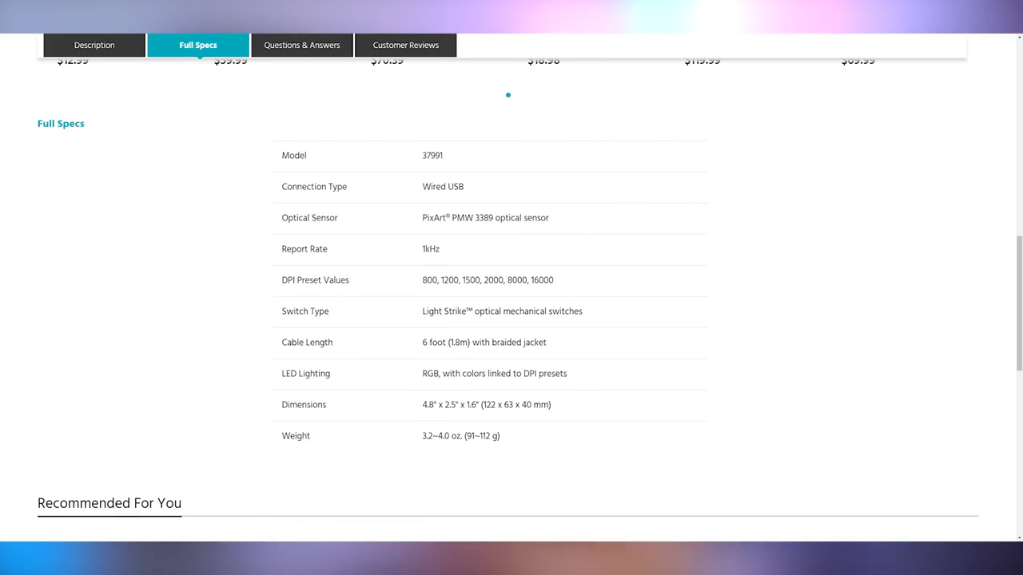